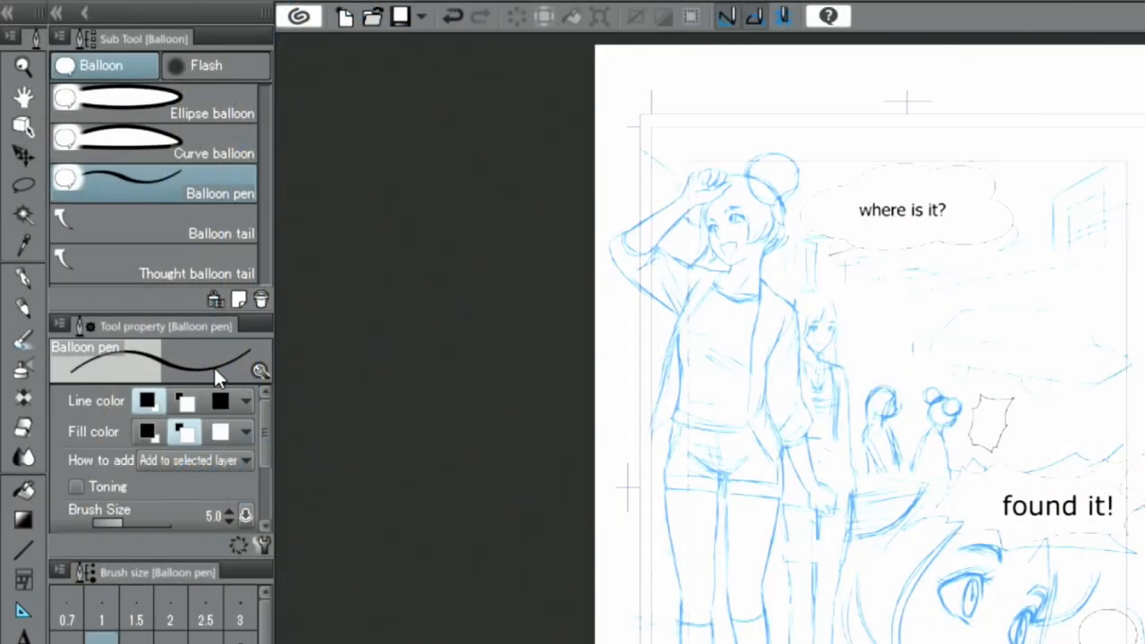
Step: Switch from the balloon pen to the Balloon tail sub tool
{"action": "left_click", "coordinate": [134, 233]}
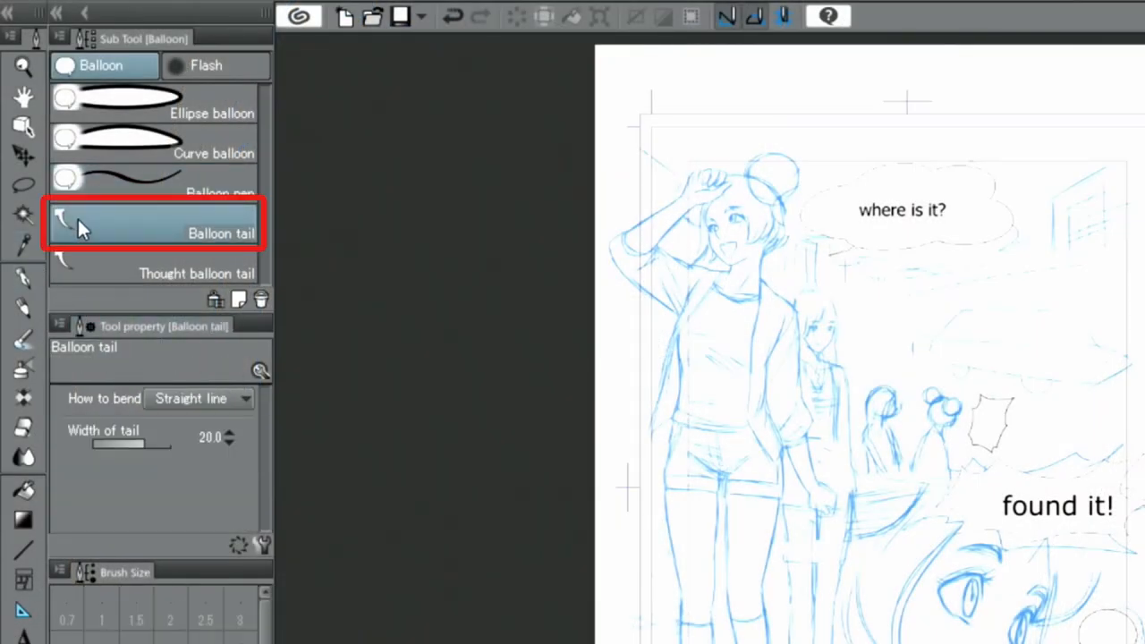